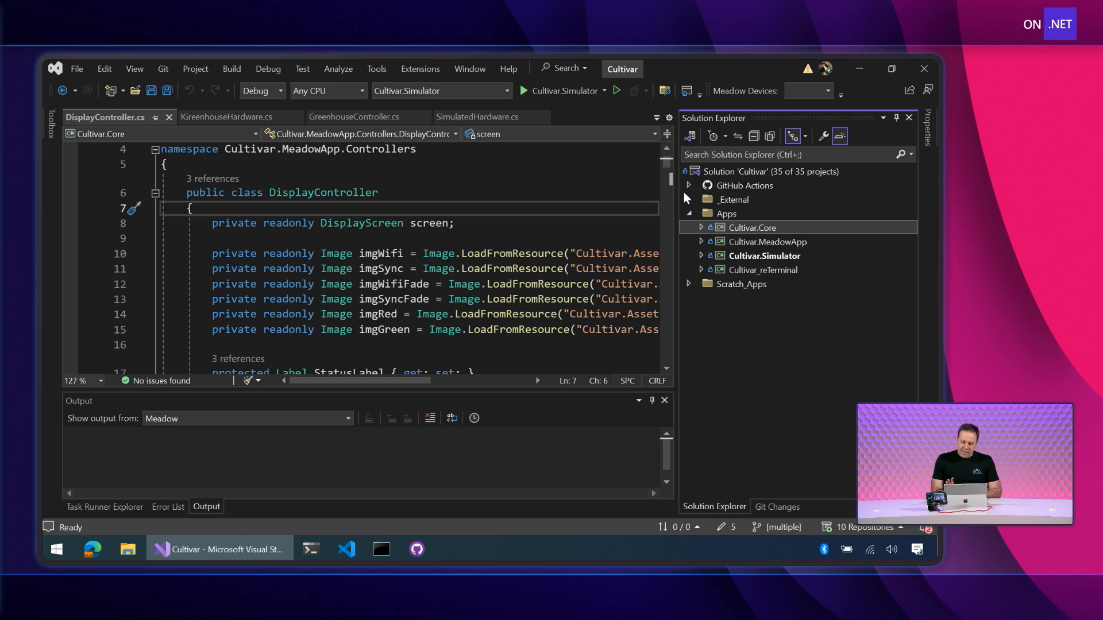
Expand Cultivar.Core and its Controllers folder to reveal DisplayController.cs and GreenhouseController.cs.
click(700, 227)
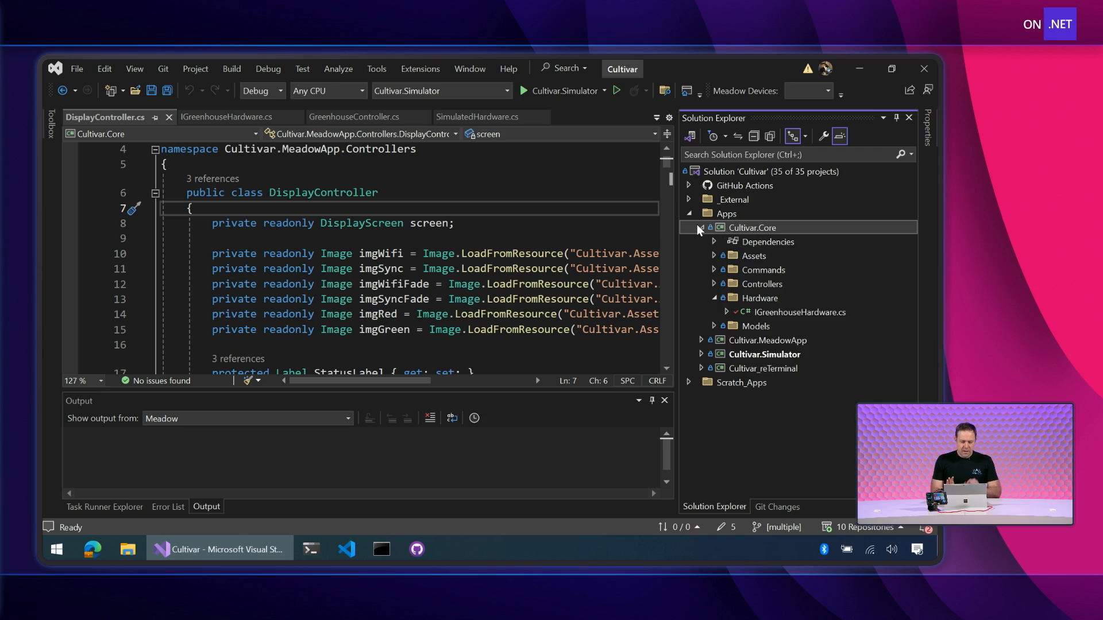
click(761, 284)
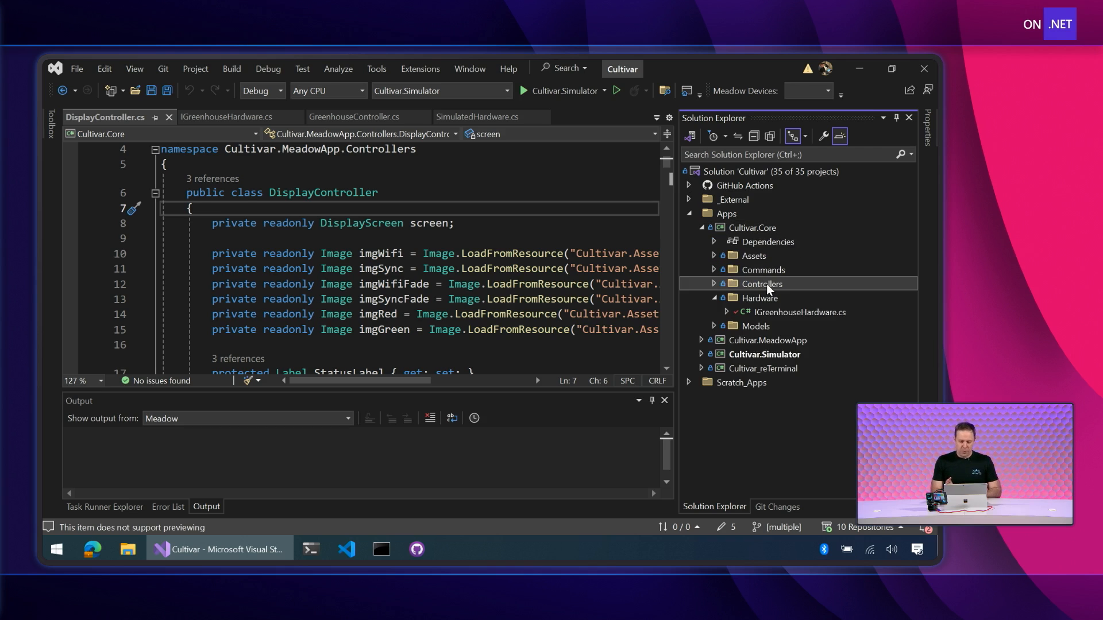
click(713, 284)
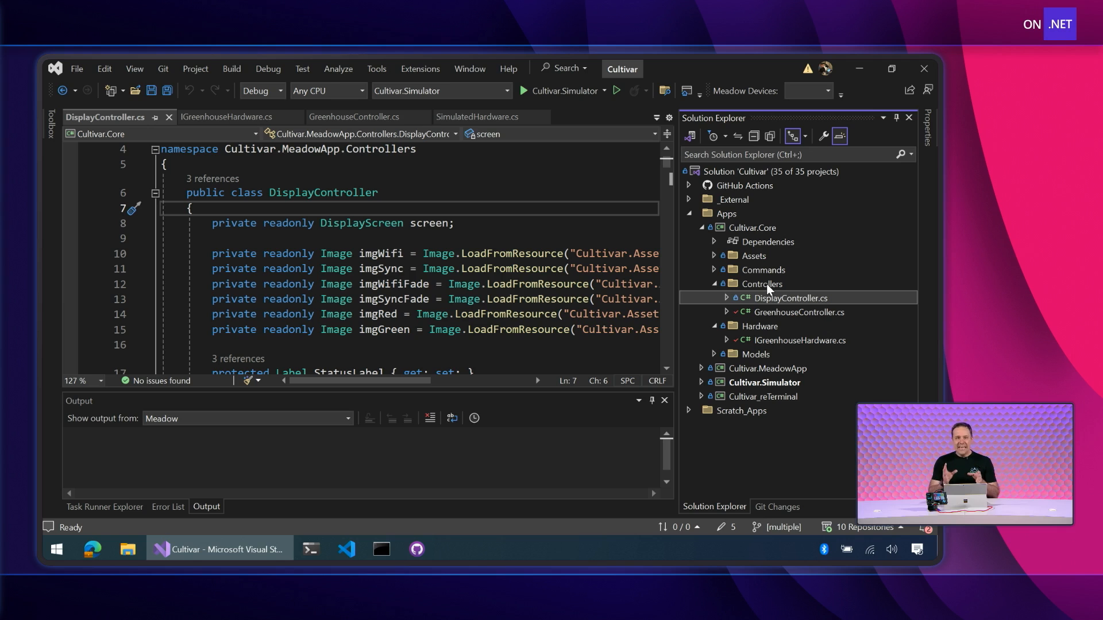
mouse_move(795, 311)
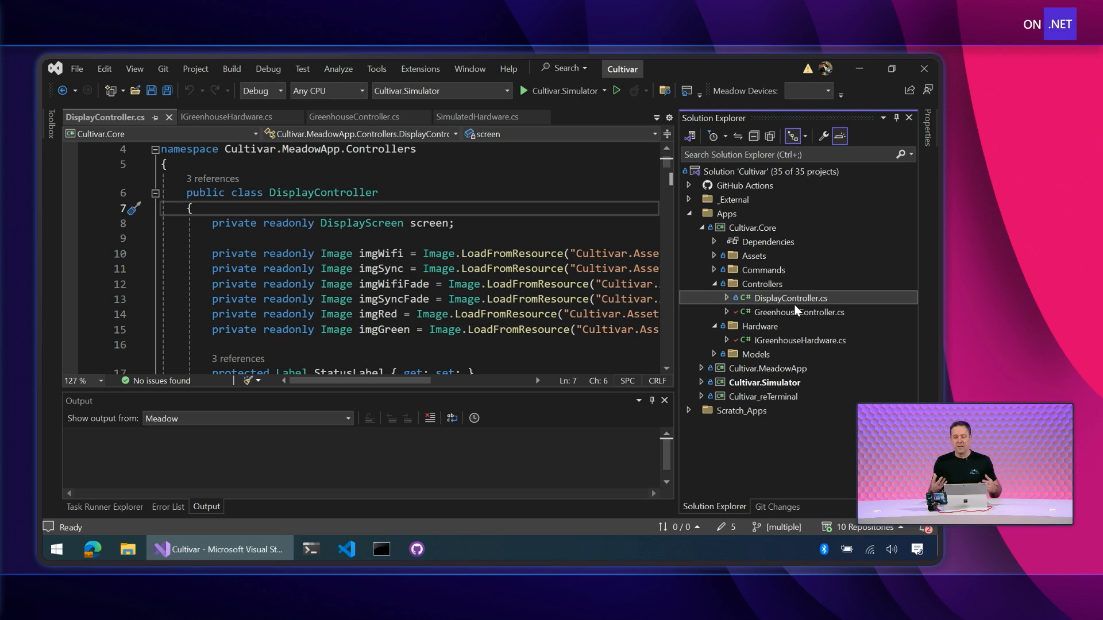
mouse_move(811, 320)
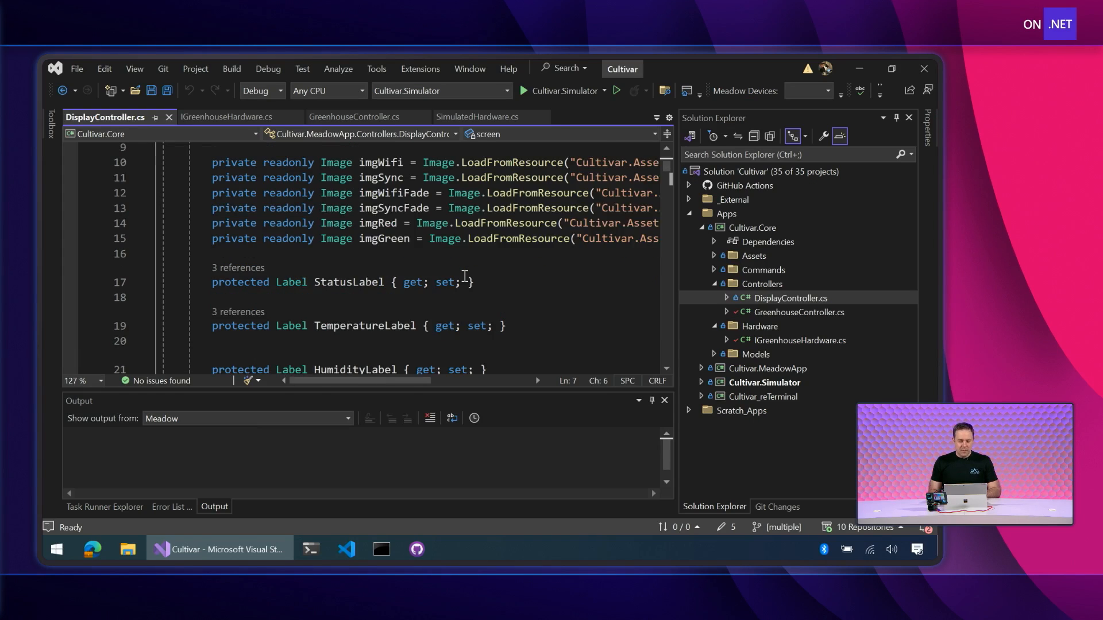
Scroll DisplayController.cs down to the ledLights, wifi, sync, ledVents and ledWater picture properties.
scroll(down, 3)
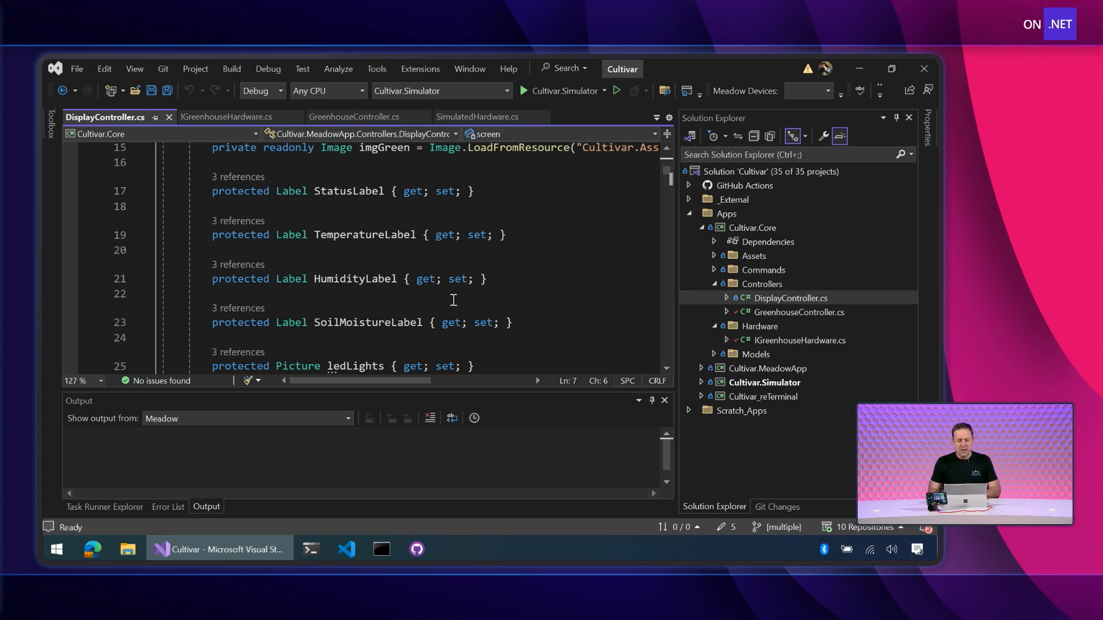
scroll(down, 3)
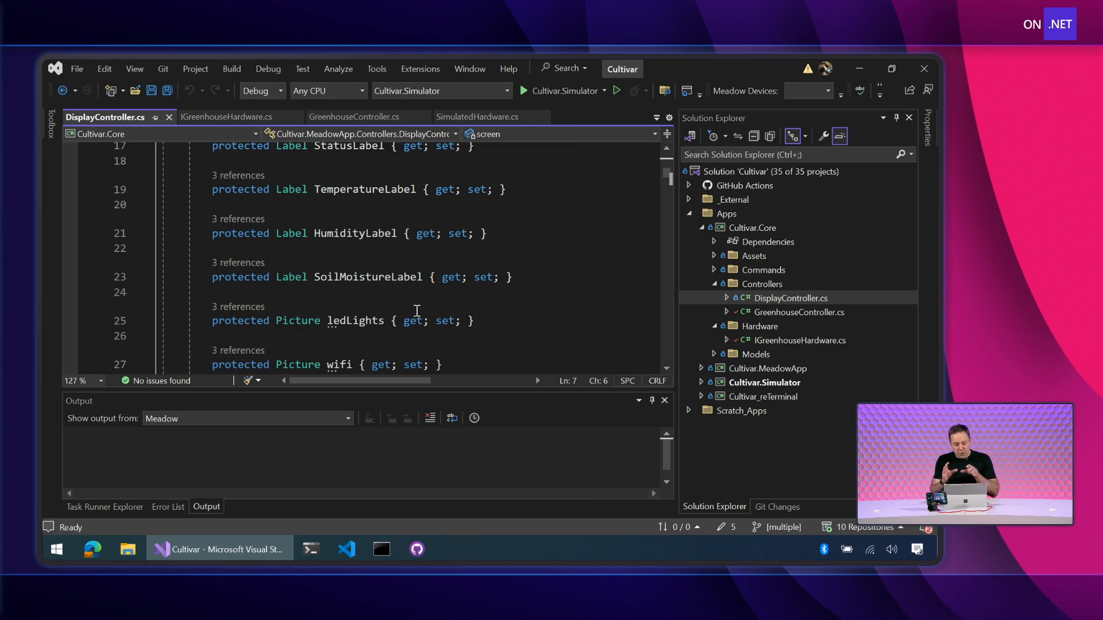
scroll(down, 3)
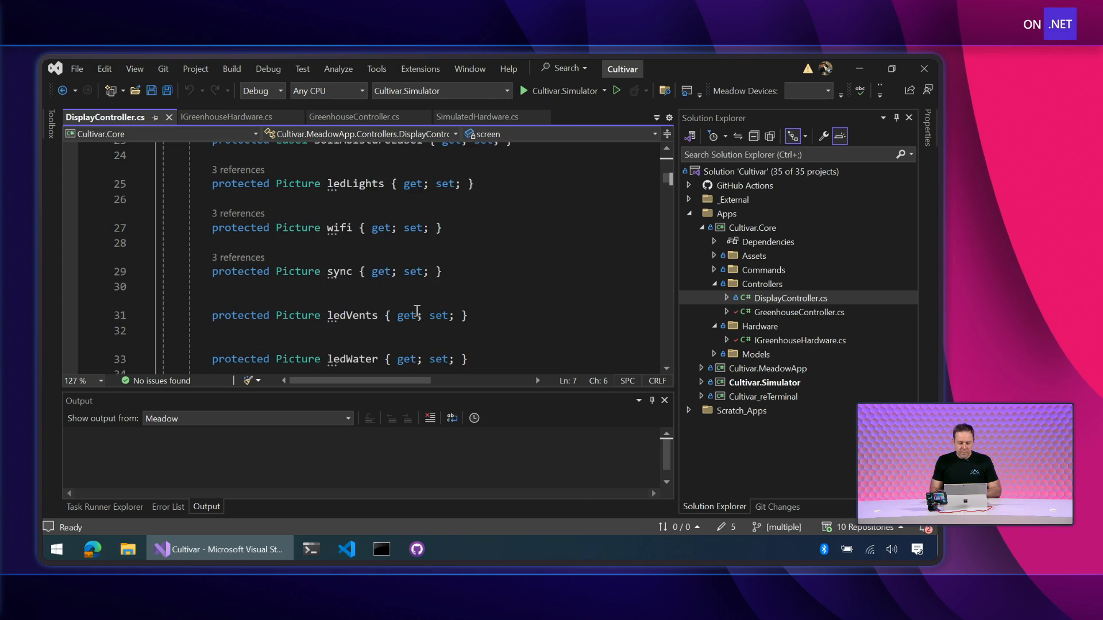
scroll(down, 3)
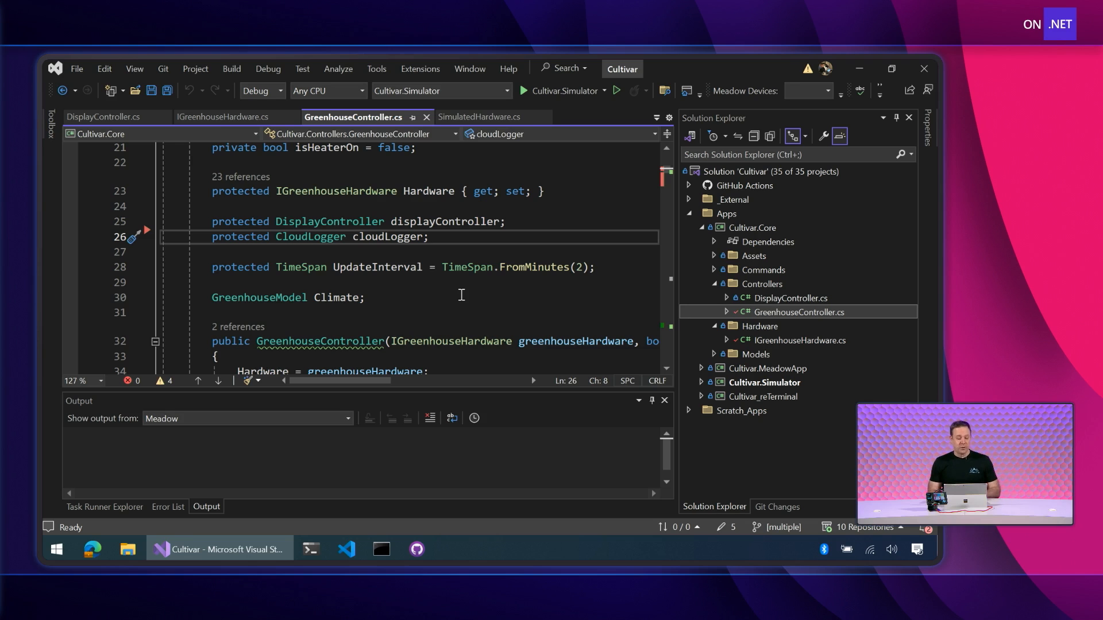
mouse_move(314, 236)
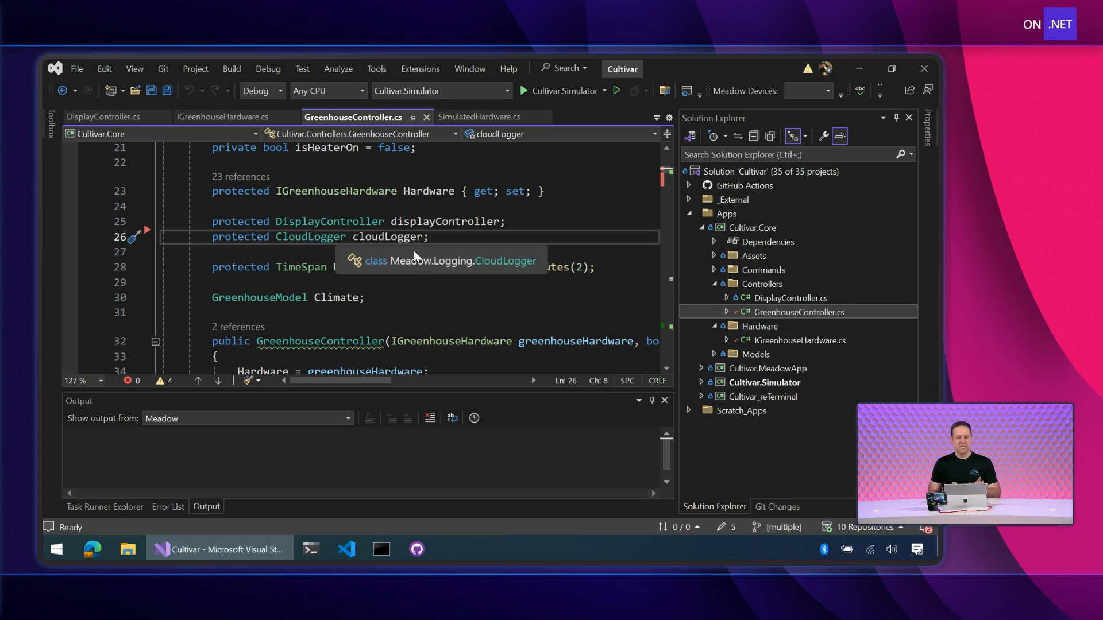
mouse_move(643, 247)
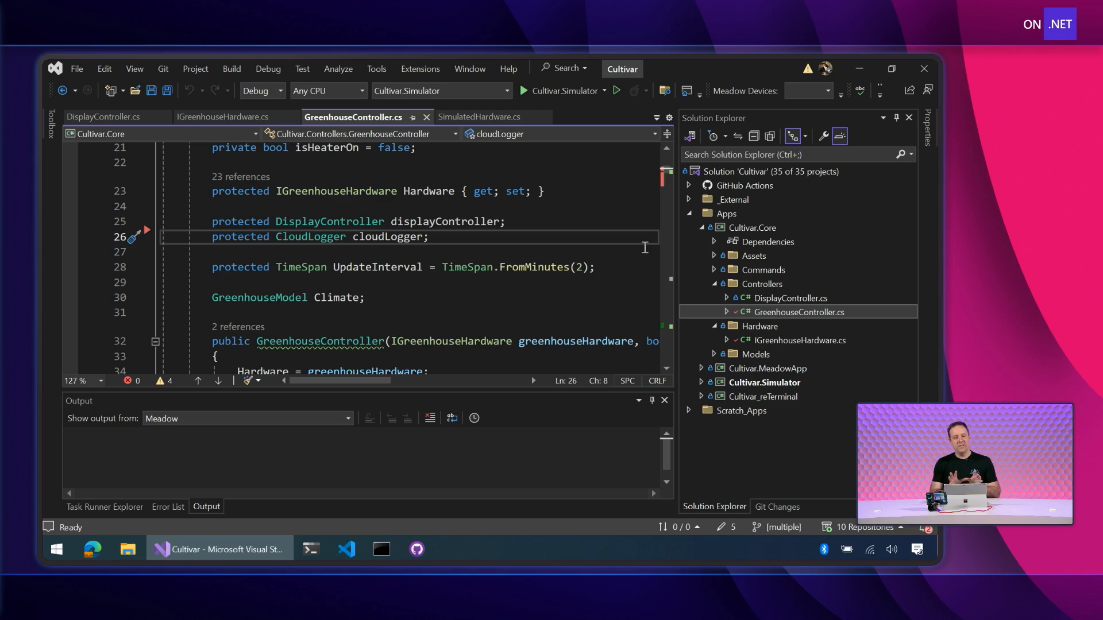
Select the Controllers folder to reach GreenhouseController.cs and its cloudLogger field.
click(762, 284)
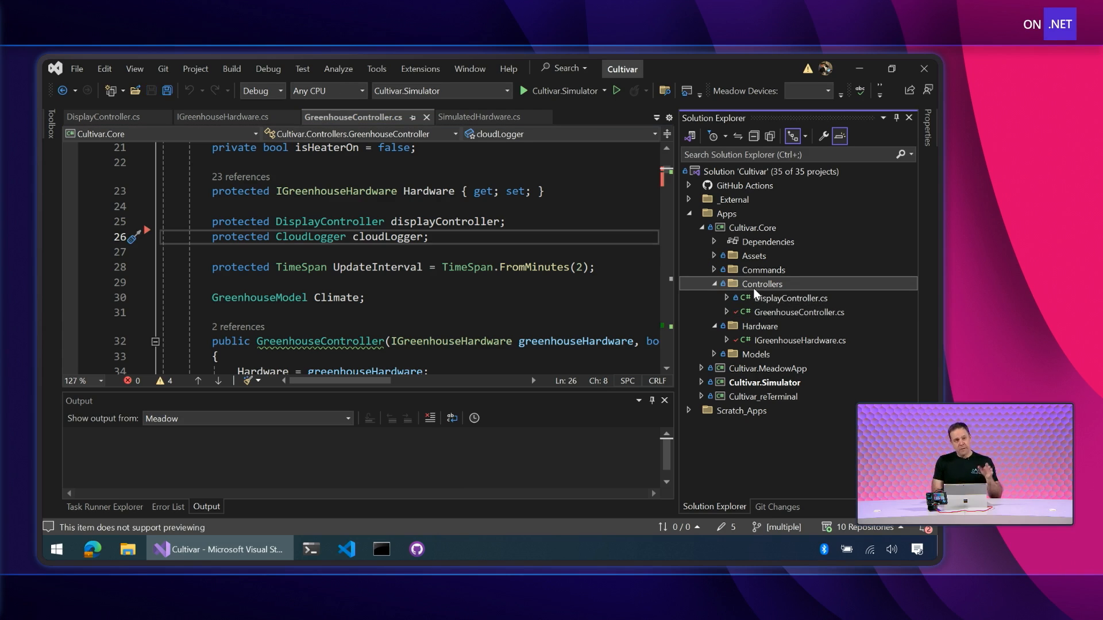
click(712, 284)
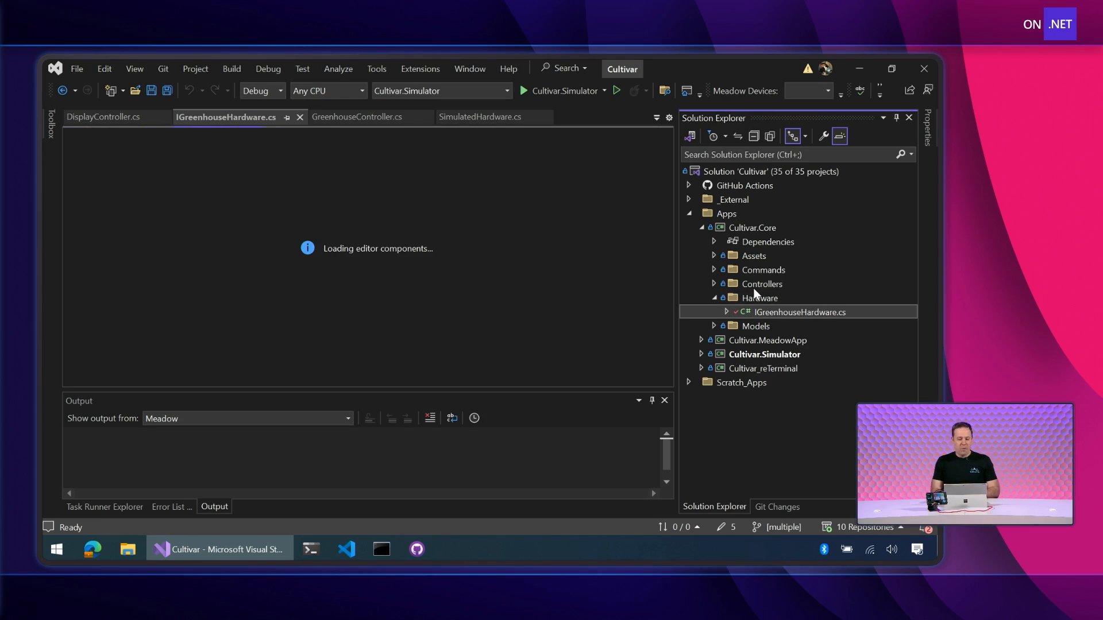
mouse_move(814, 317)
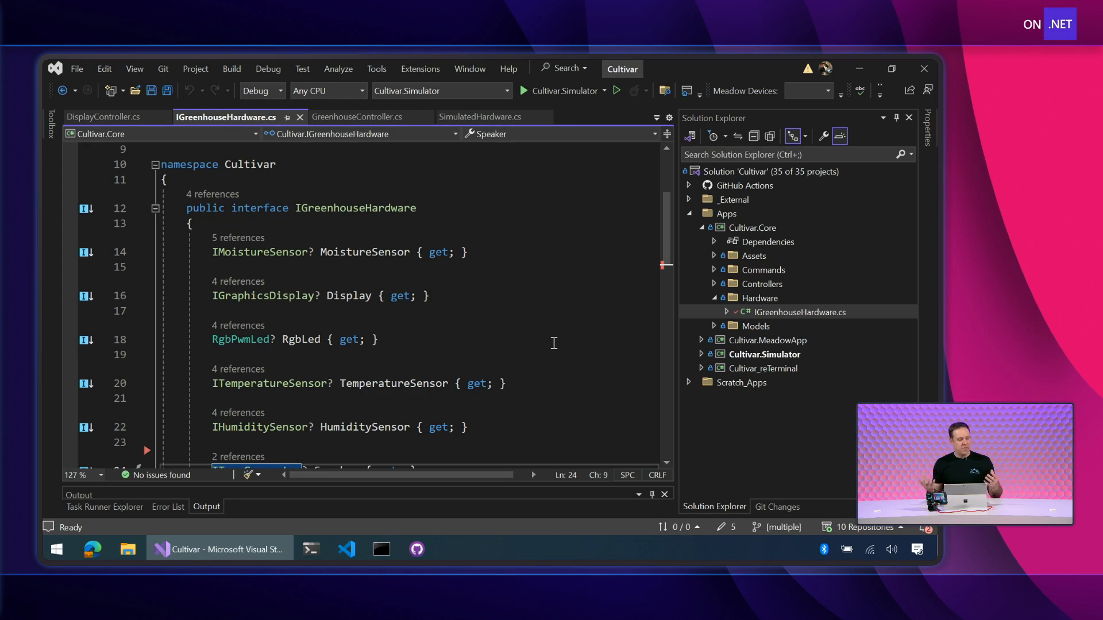
mouse_move(383, 266)
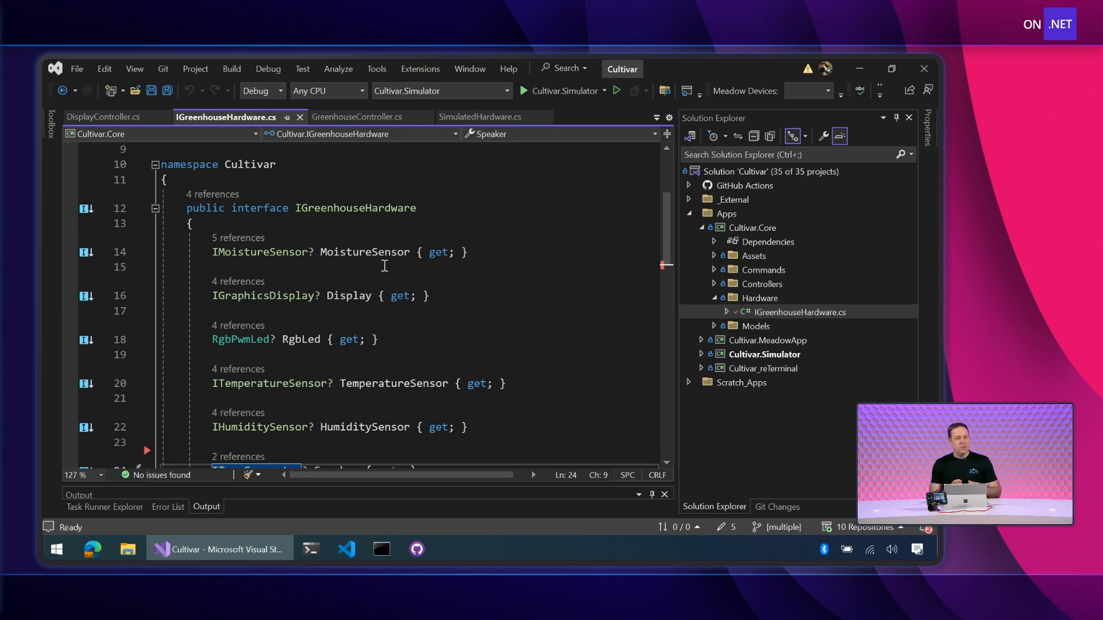
mouse_move(344, 277)
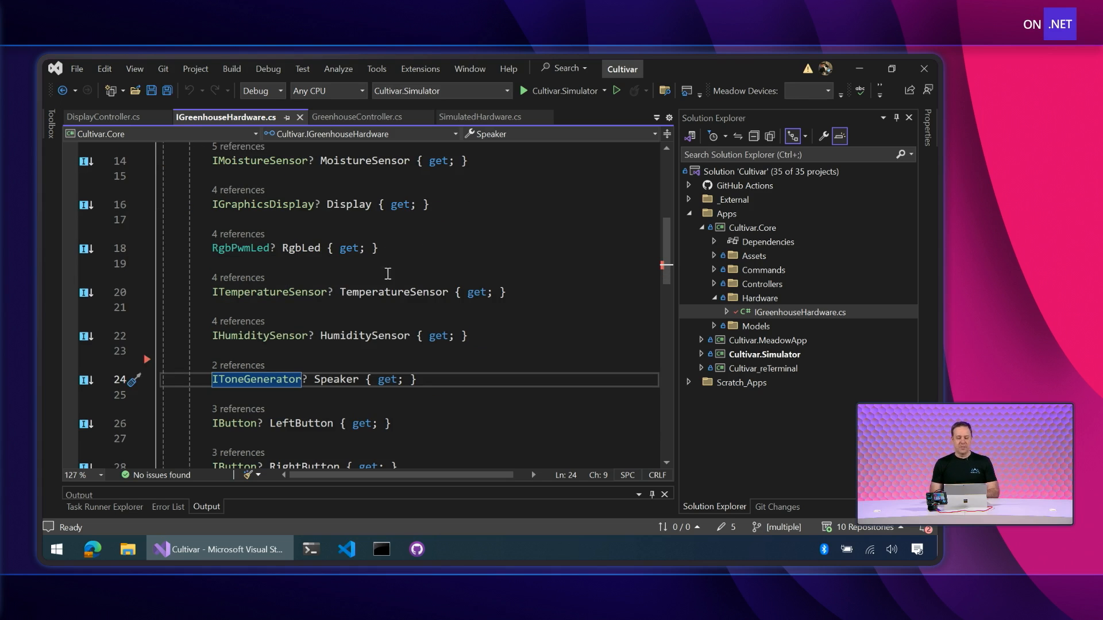
mouse_move(473, 269)
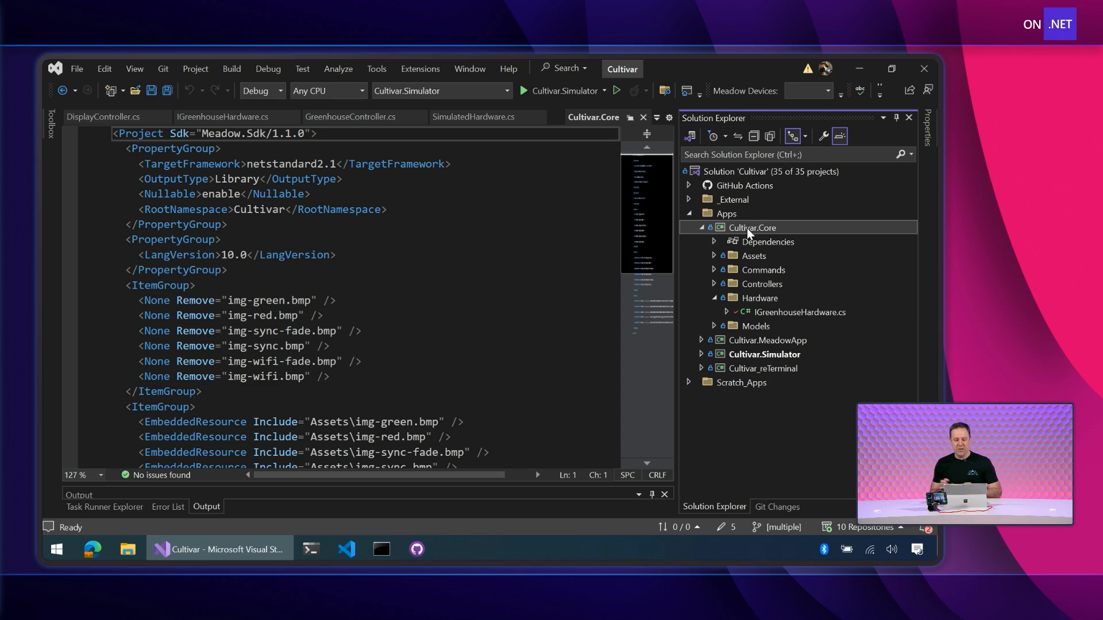
mouse_move(750, 261)
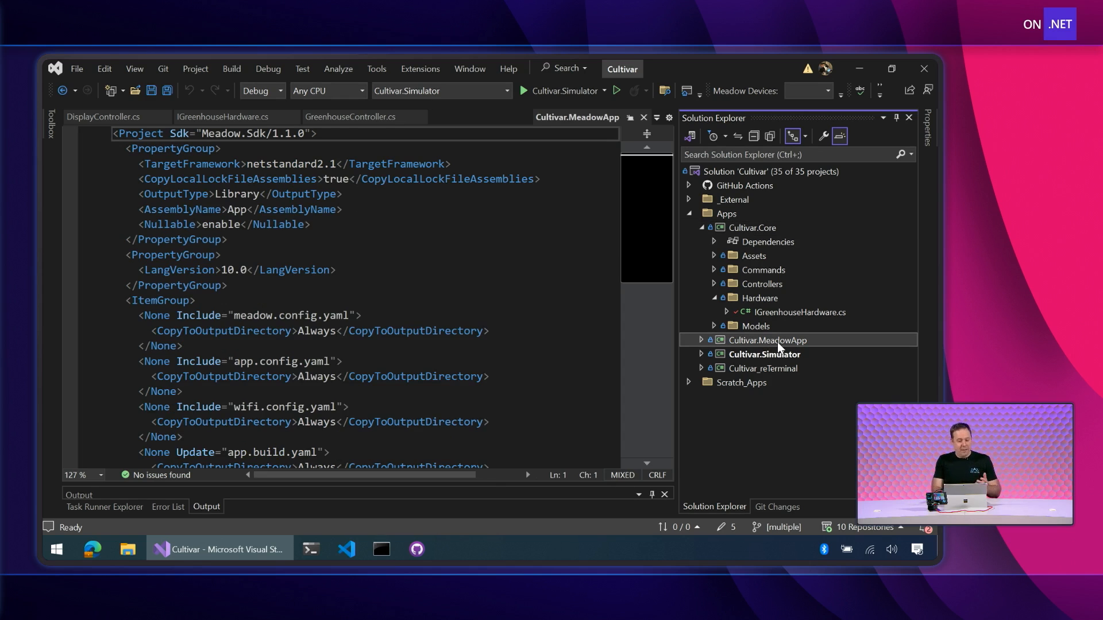
Expand the Cultivar.MeadowApp project to review its files.
click(701, 340)
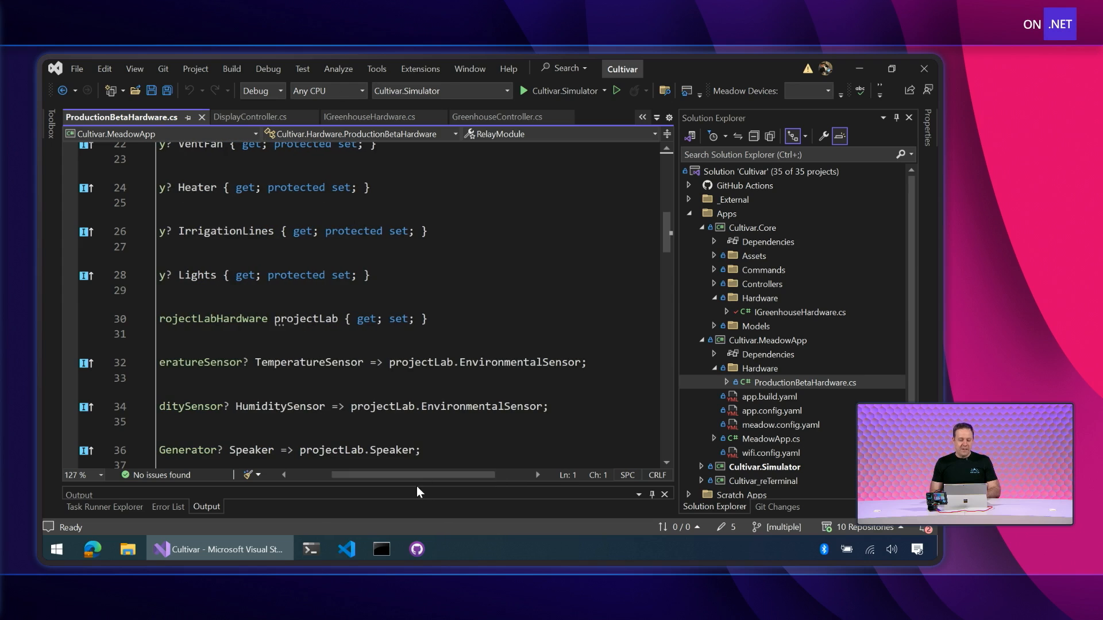
mouse_move(500, 362)
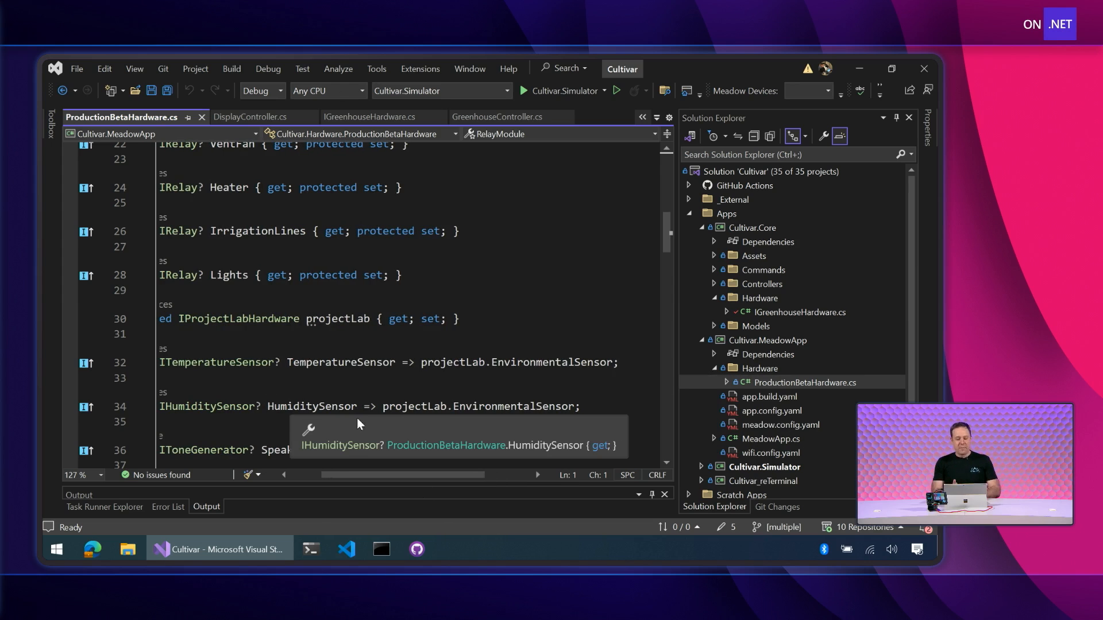
mouse_move(457, 397)
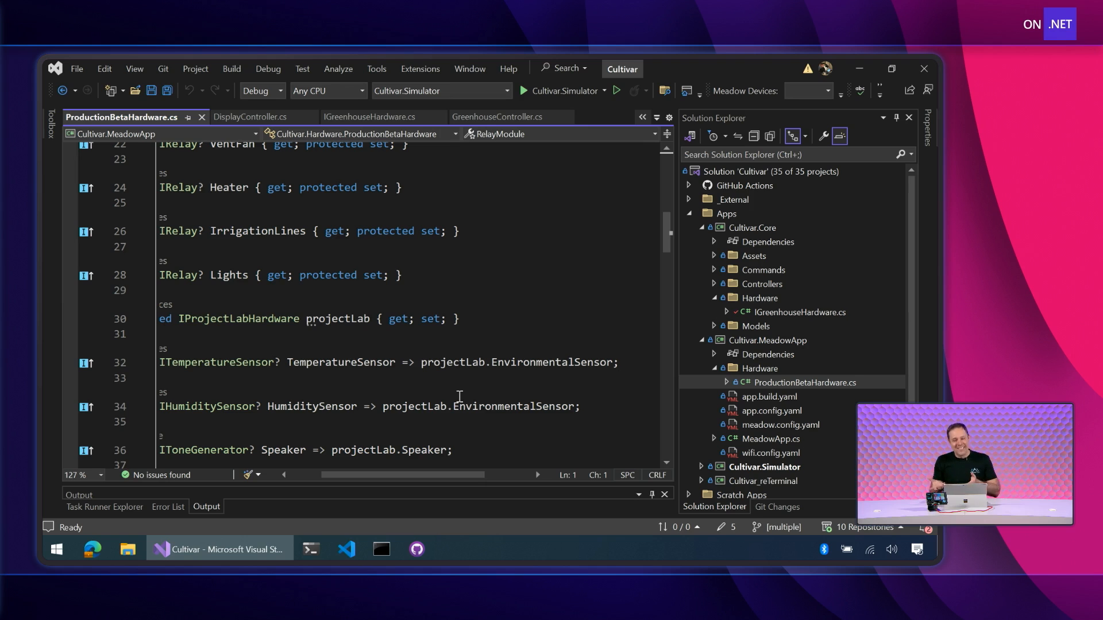
mouse_move(377, 350)
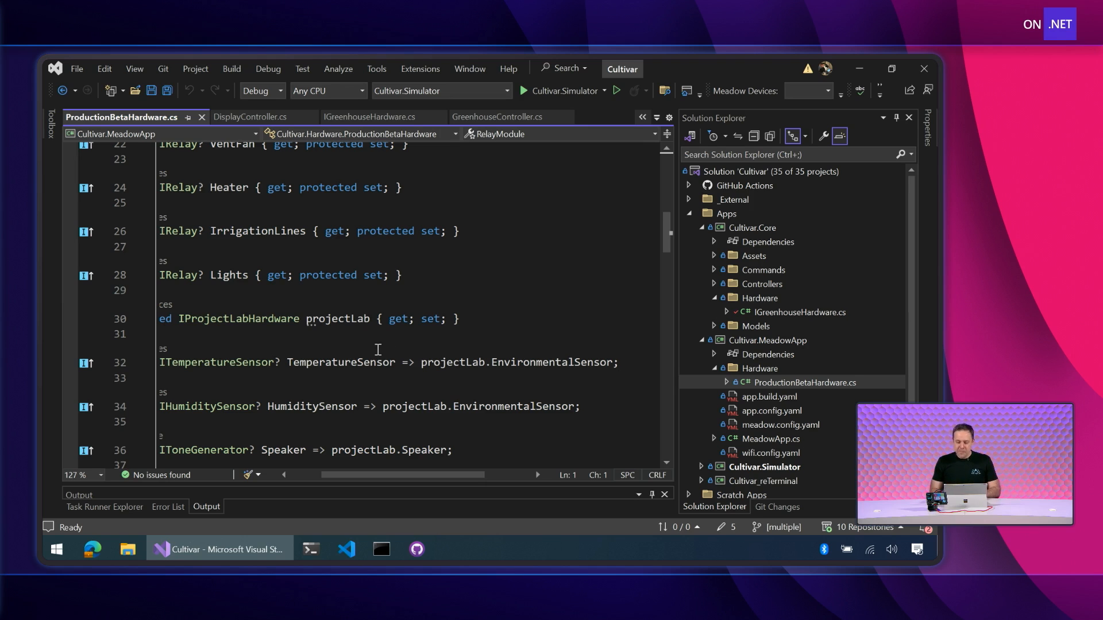
Collapse the Cultivar.Core project, leaving ProductionBetaHardware.cs open.
click(712, 228)
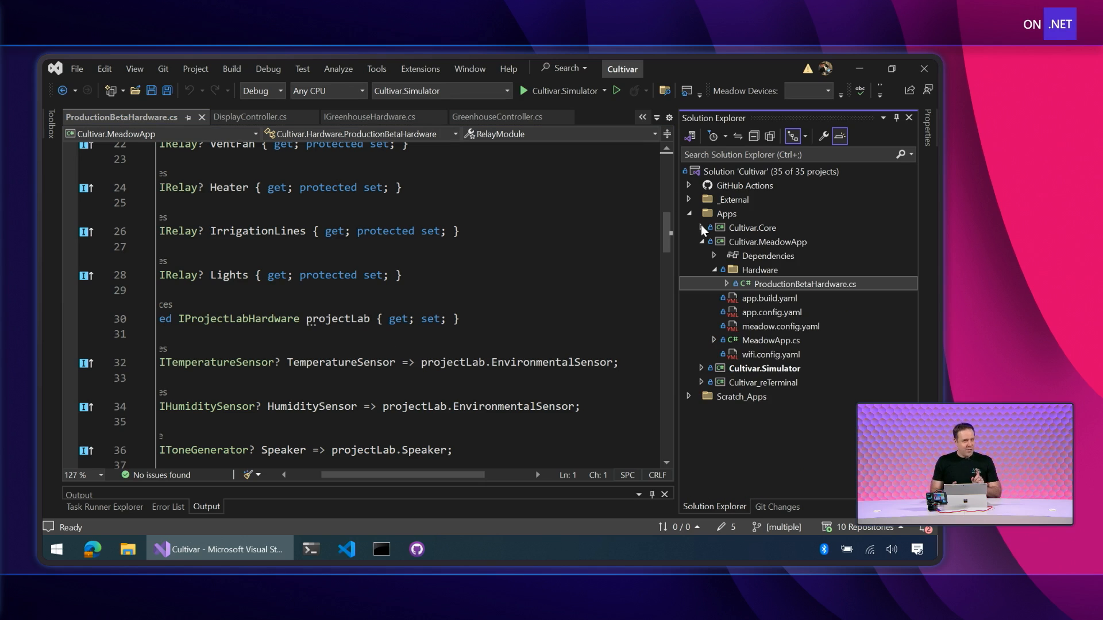
Collapse Cultivar.MeadowApp and expand the Cultivar.Simulator project and its contents.
click(767, 241)
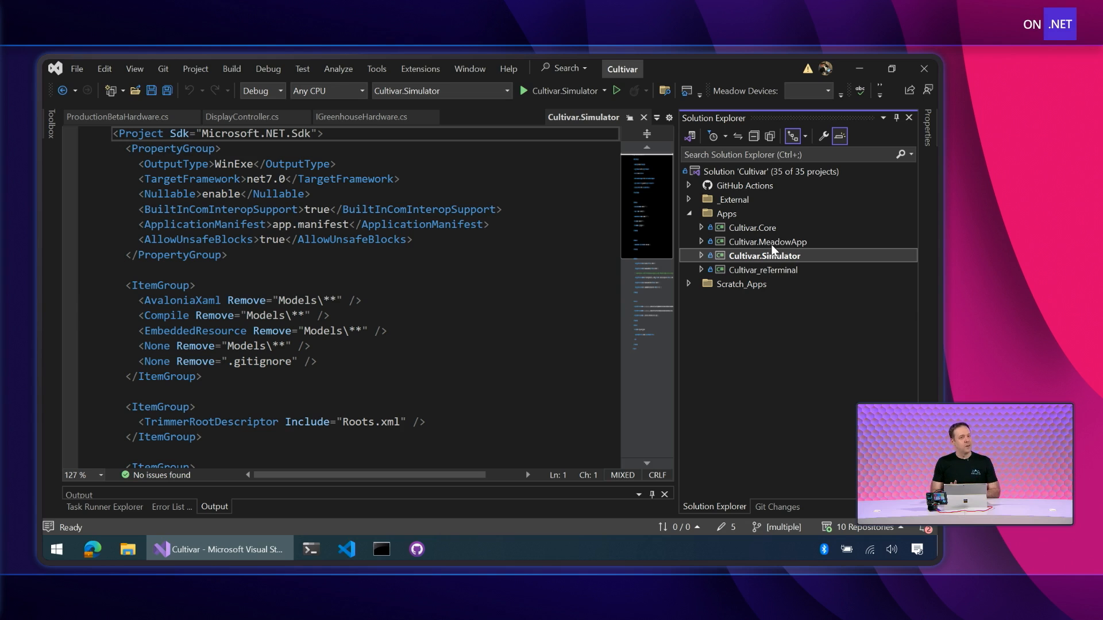
mouse_move(809, 350)
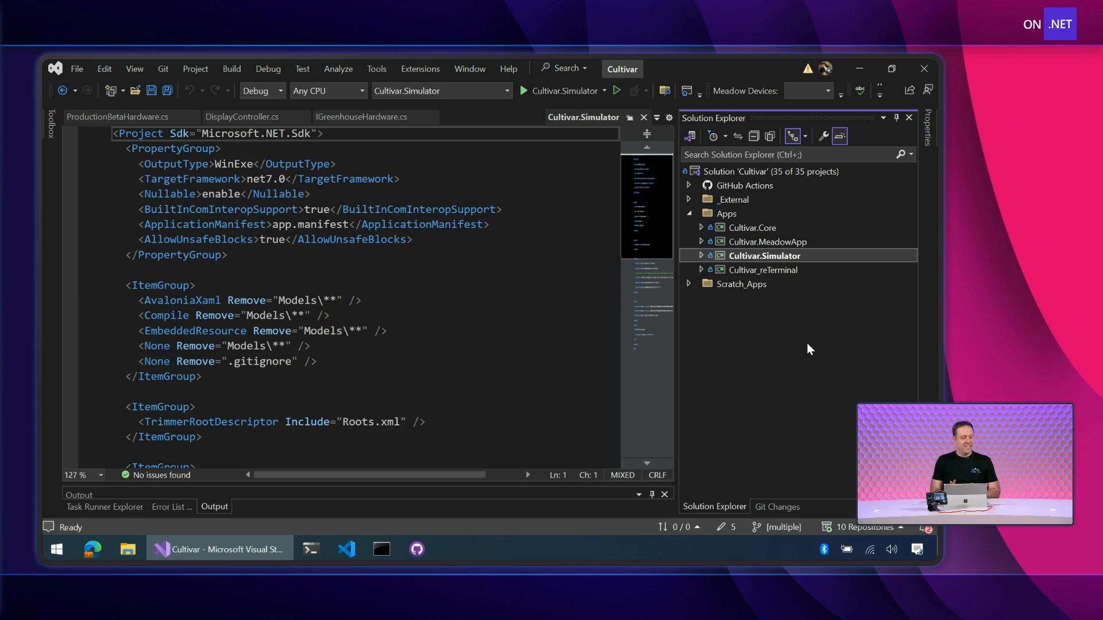
click(699, 255)
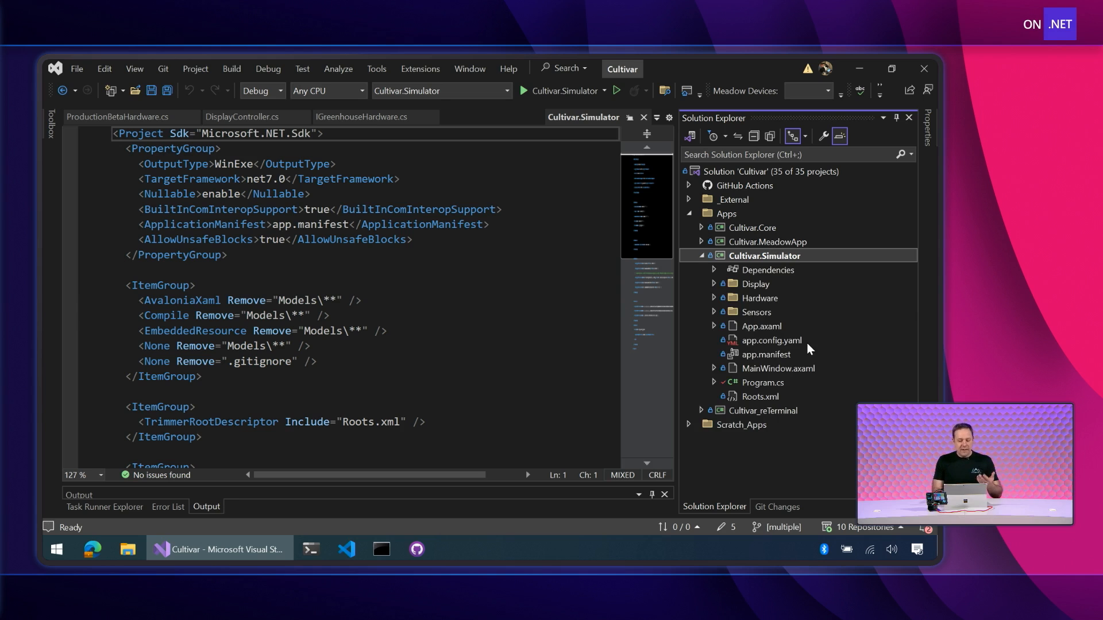
click(713, 297)
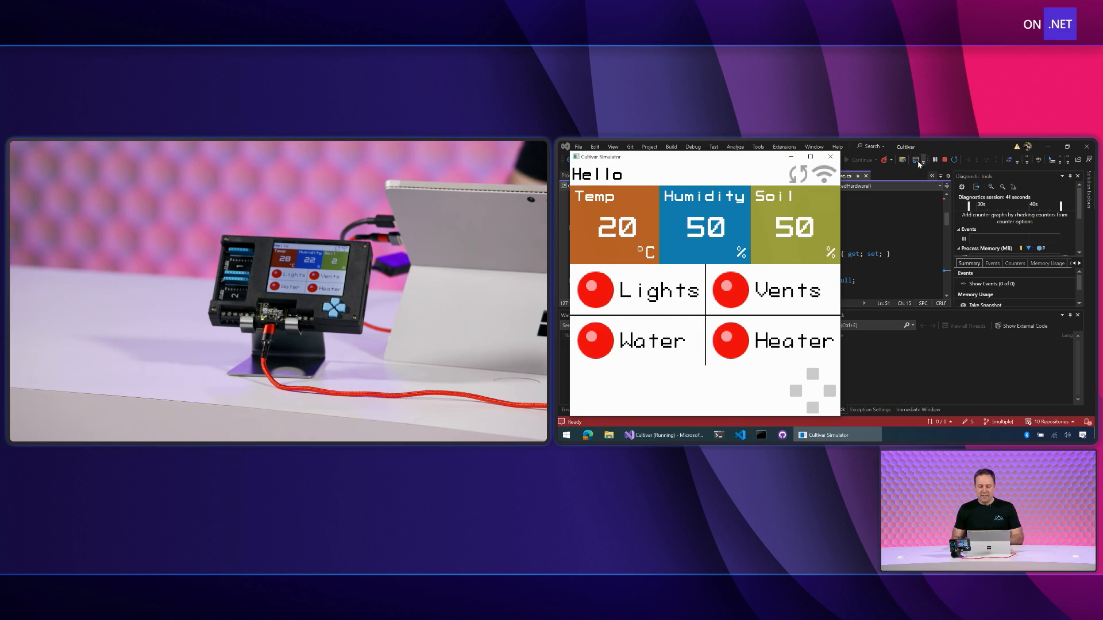
Stop the running Cultivar Simulator debug session.
click(945, 160)
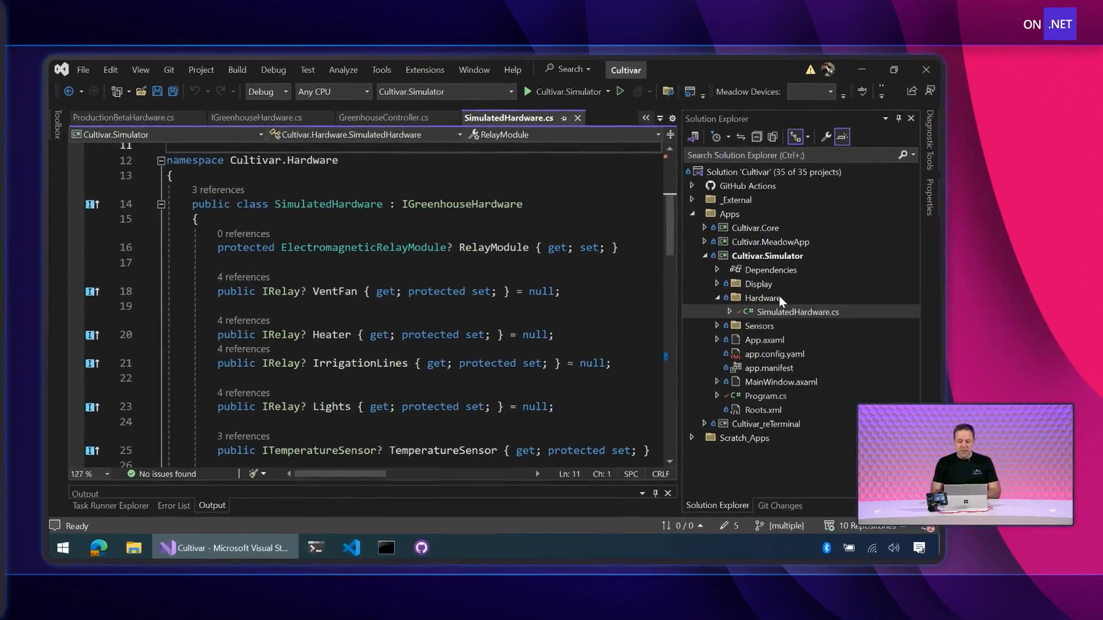
Expand the Cultivar.Simulator Dependencies node listing Analyzers, Frameworks, Packages and Projects.
click(717, 269)
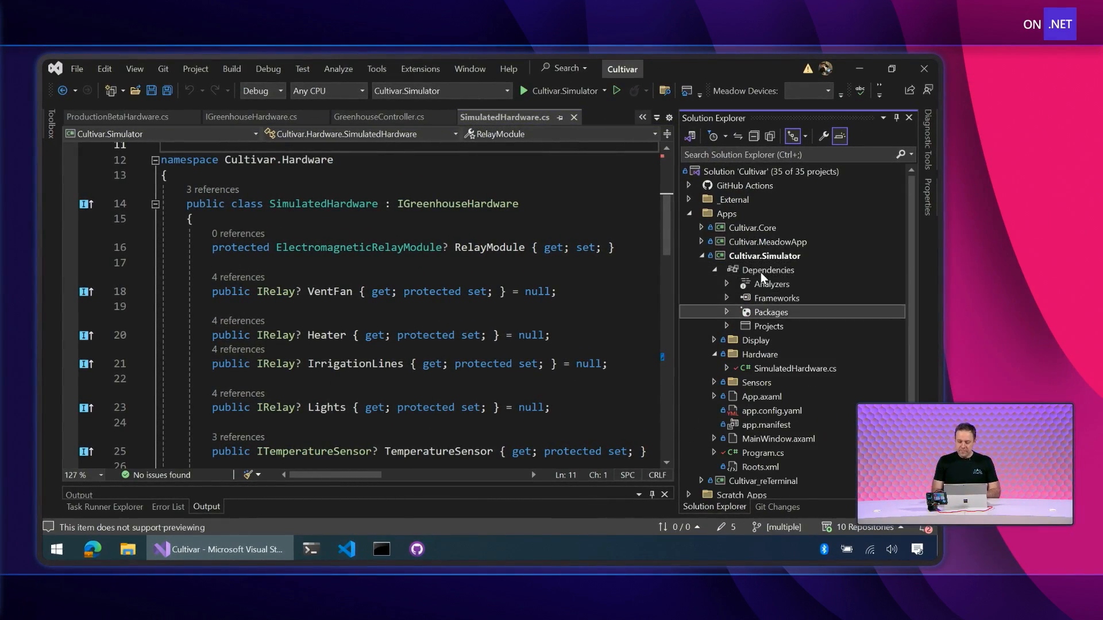